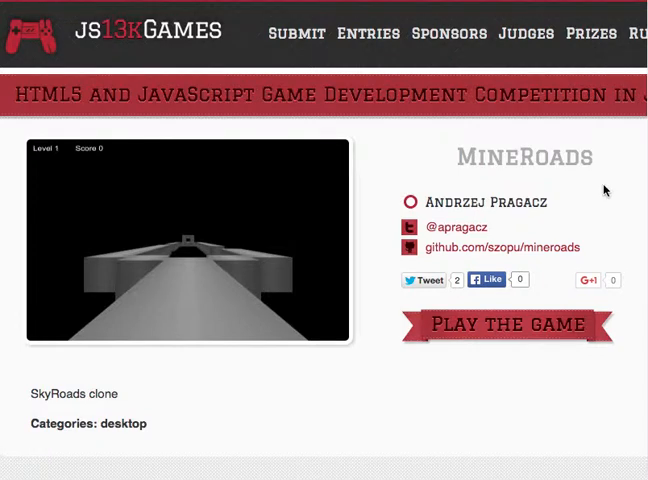
{"action": "mouse_move", "coordinate": [580, 200]}
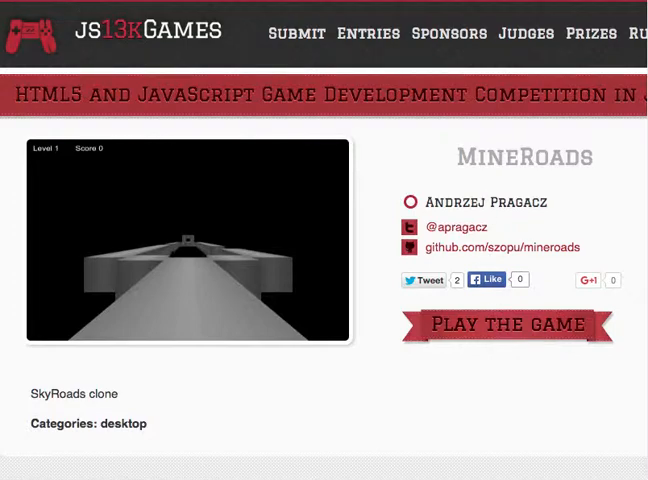
Step: Launch MineRoads from 'Play the game' and view its Instructions screen
{"action": "left_click", "coordinate": [508, 324]}
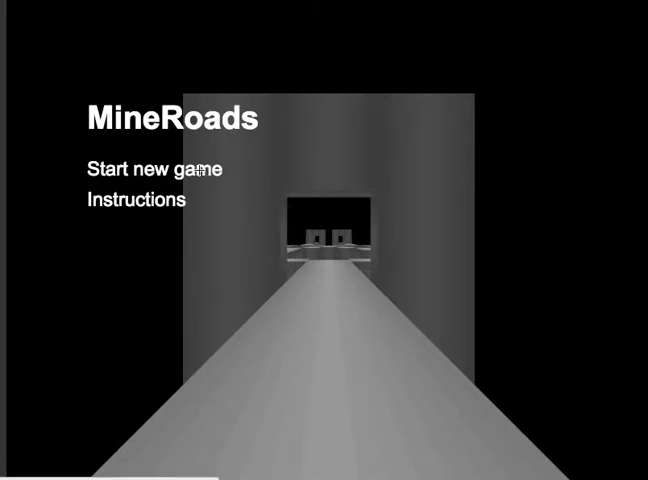
{"action": "left_click", "coordinate": [155, 168]}
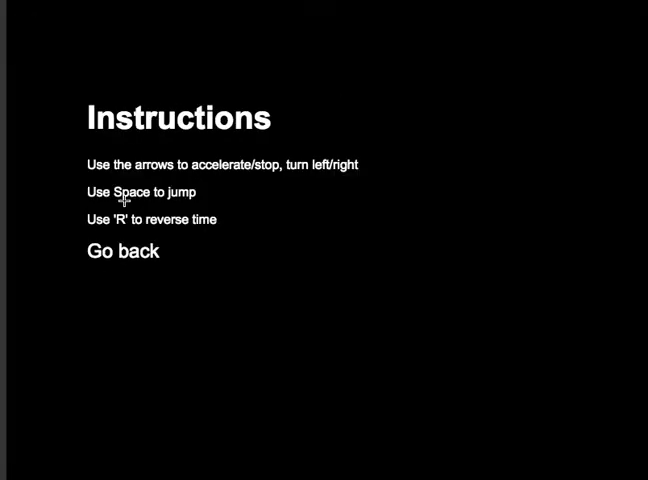
{"action": "mouse_move", "coordinate": [202, 218]}
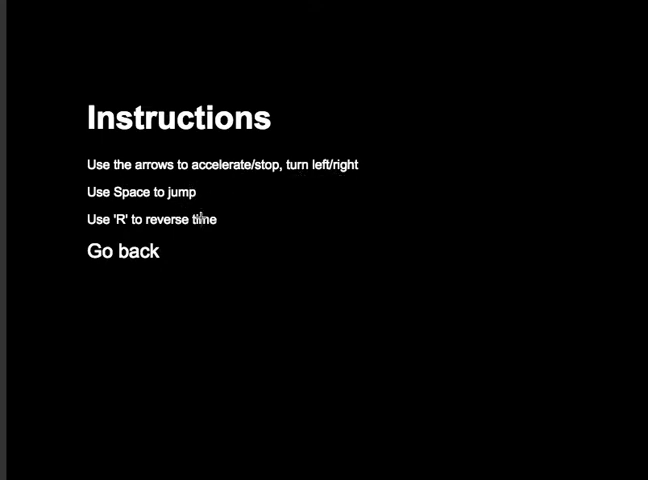
{"action": "mouse_move", "coordinate": [189, 265]}
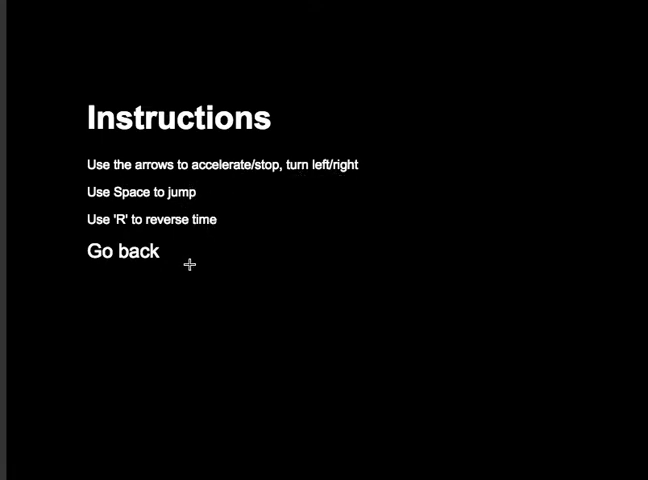
Step: Leave the controls screen via 'Go back' to the MineRoads title menu
{"action": "left_click", "coordinate": [122, 251]}
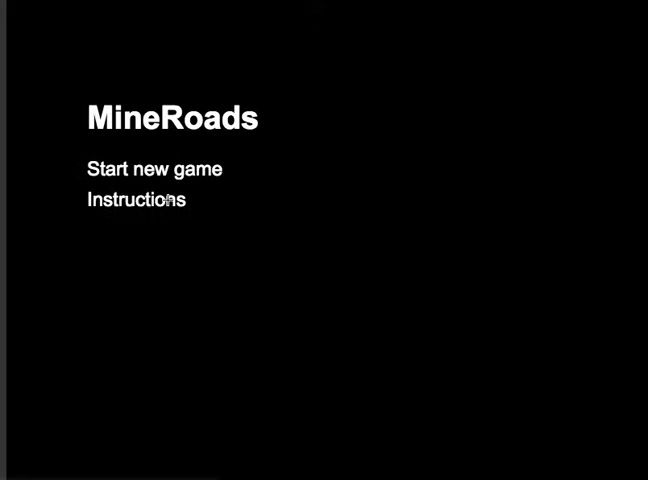
Step: Start a new game, then start another after Game Over to replay Level 1
{"action": "left_click", "coordinate": [154, 168]}
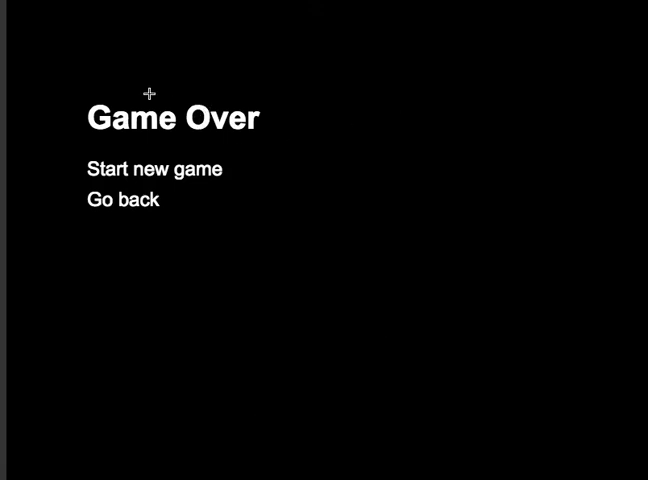
{"action": "left_click", "coordinate": [155, 169]}
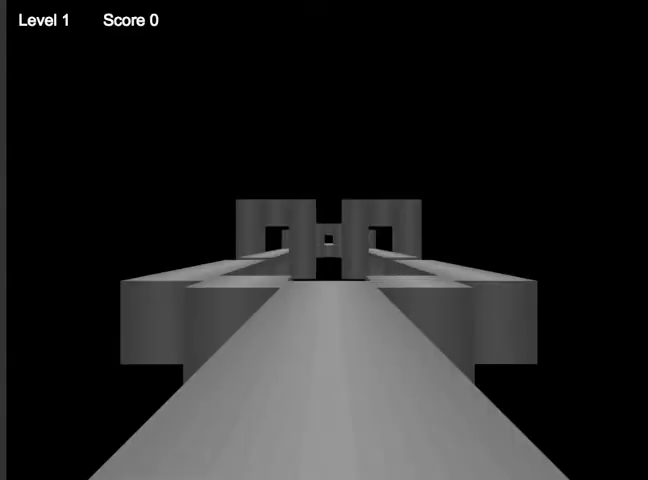